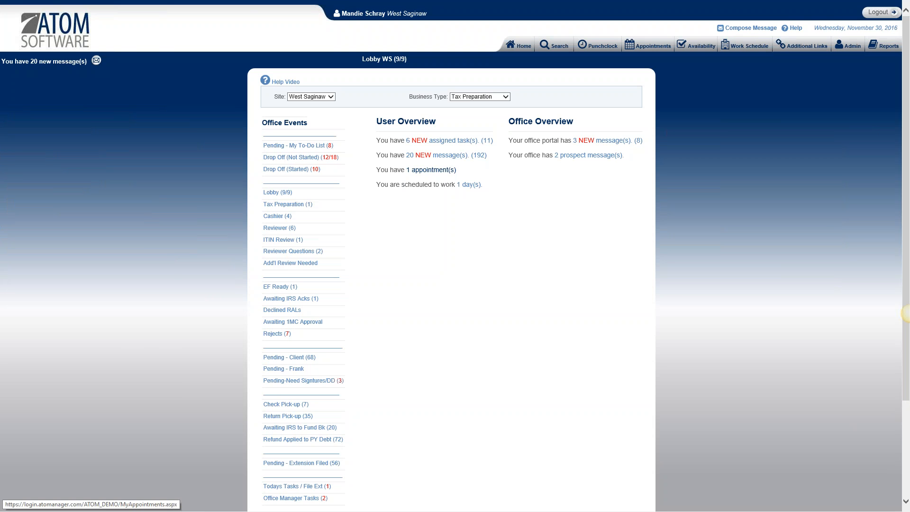
Bring up the Upload Types page from the Administration Menu.
click(847, 45)
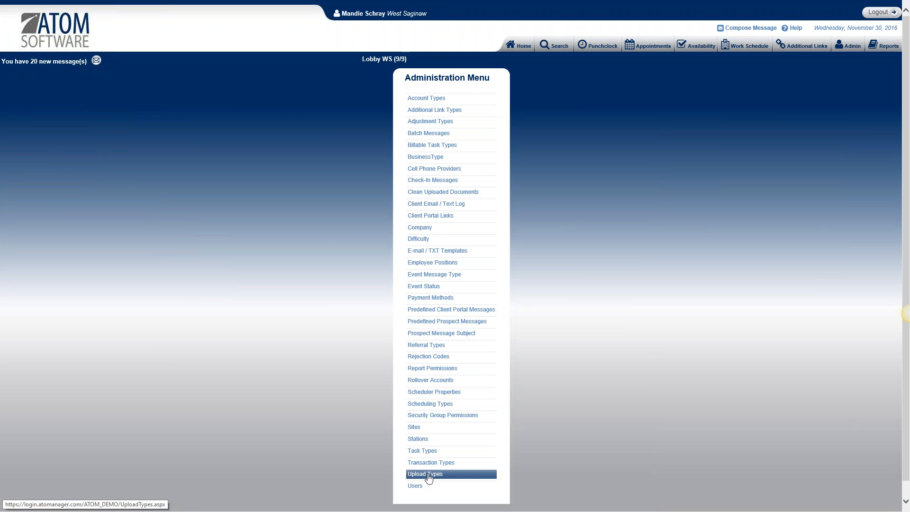
click(425, 474)
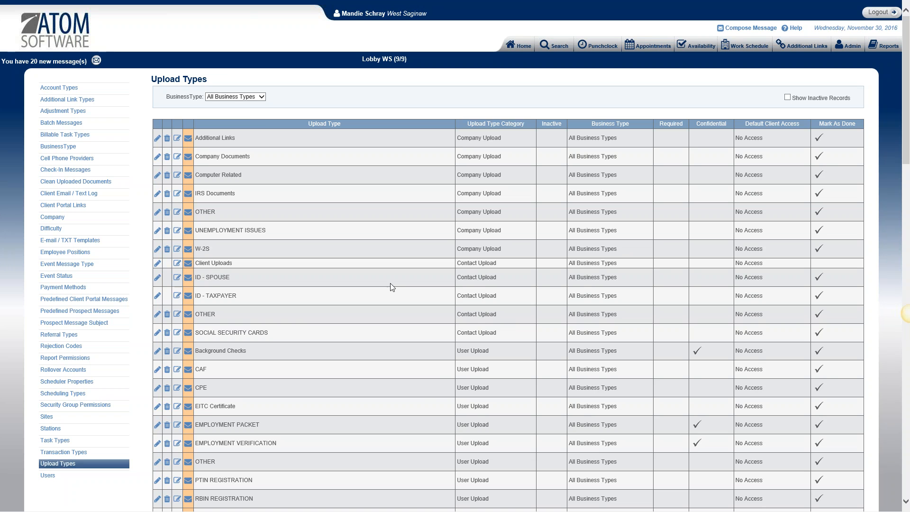
Filter the upload types list to the Tax Preparation business type.
click(235, 96)
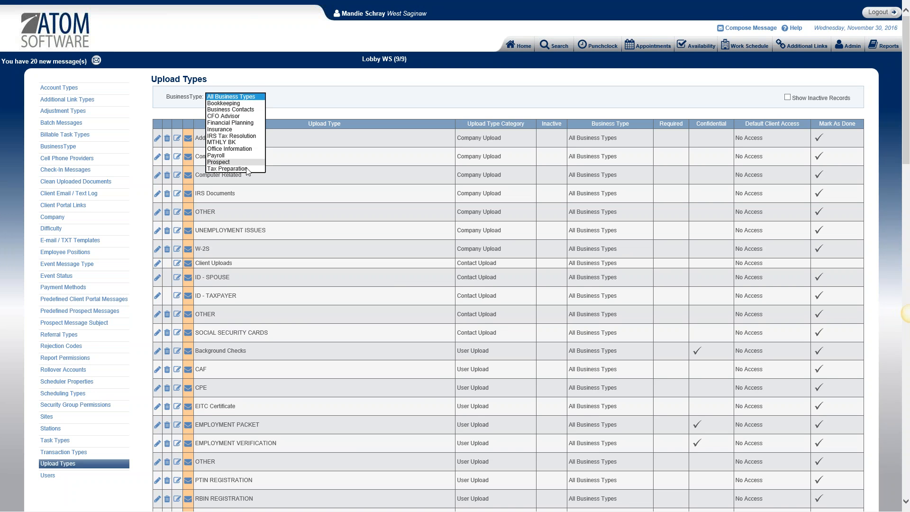
click(226, 169)
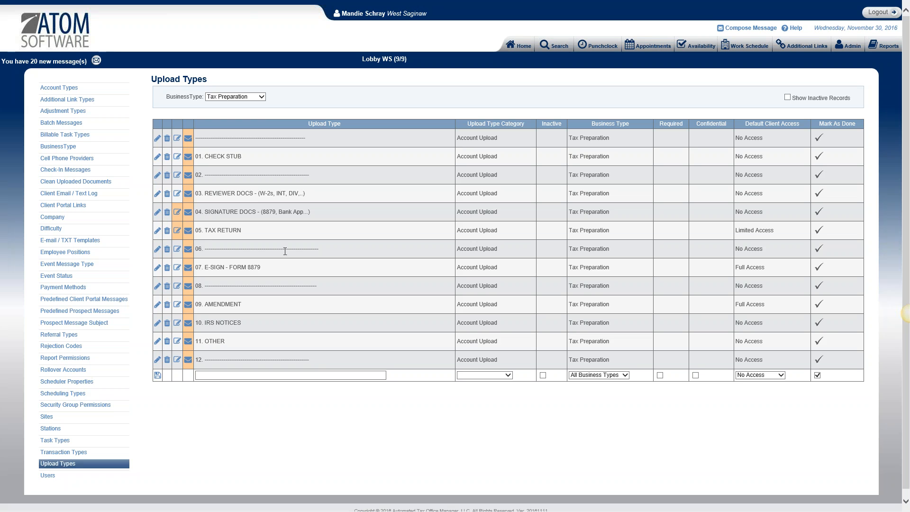
mouse_move(253, 303)
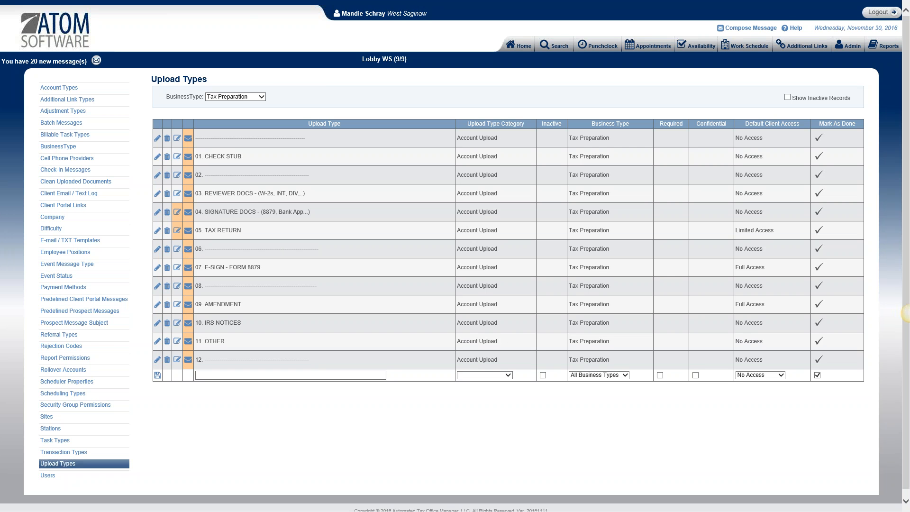
mouse_move(186, 230)
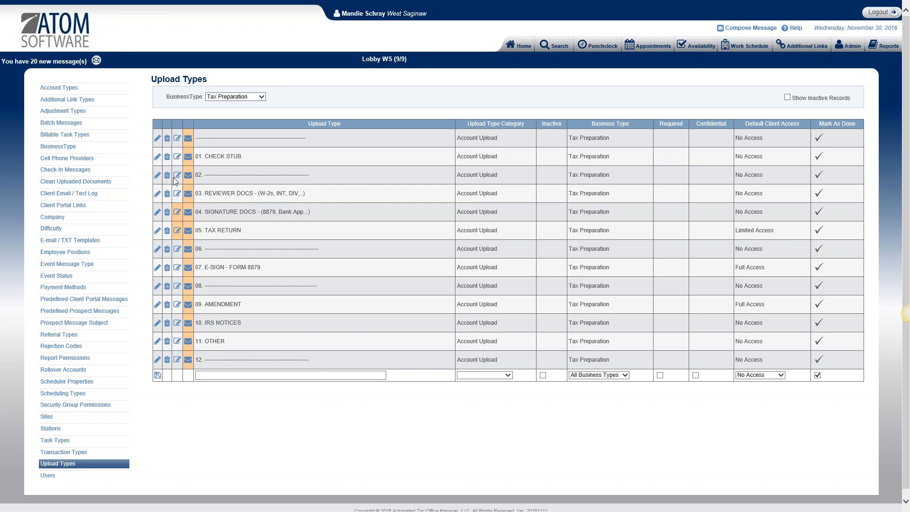
mouse_move(177, 231)
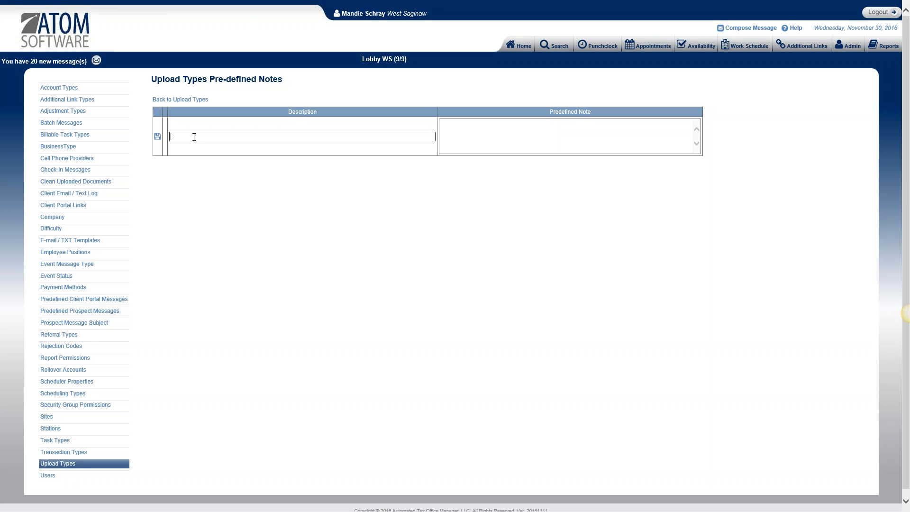
Add a predefined note '1st check' with note text '1st check' and save it.
text(1st check)
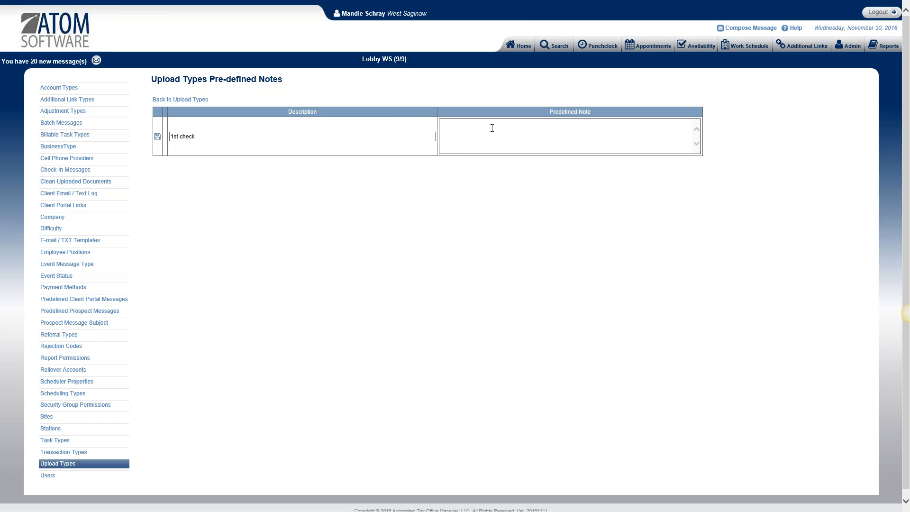
text(1st)
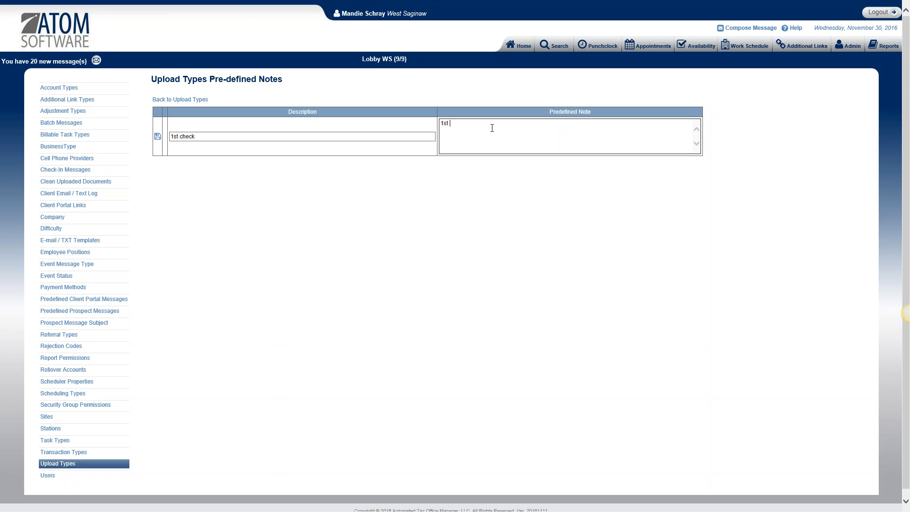
text(check)
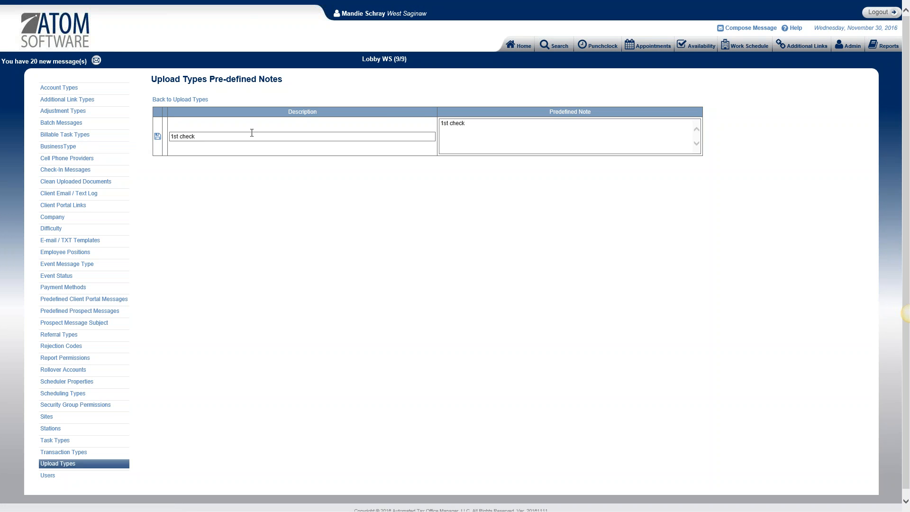
click(156, 137)
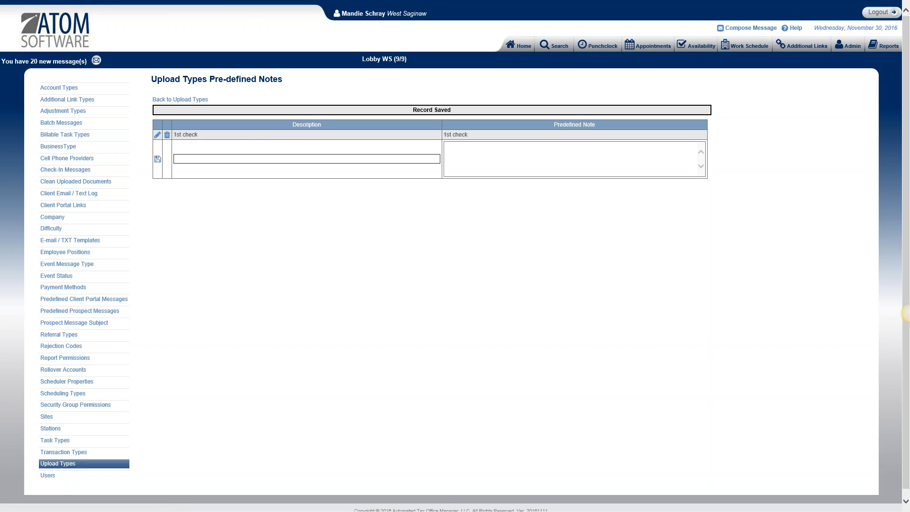
Add a second predefined note '2nd check' with matching note text and save it.
text(2nd check)
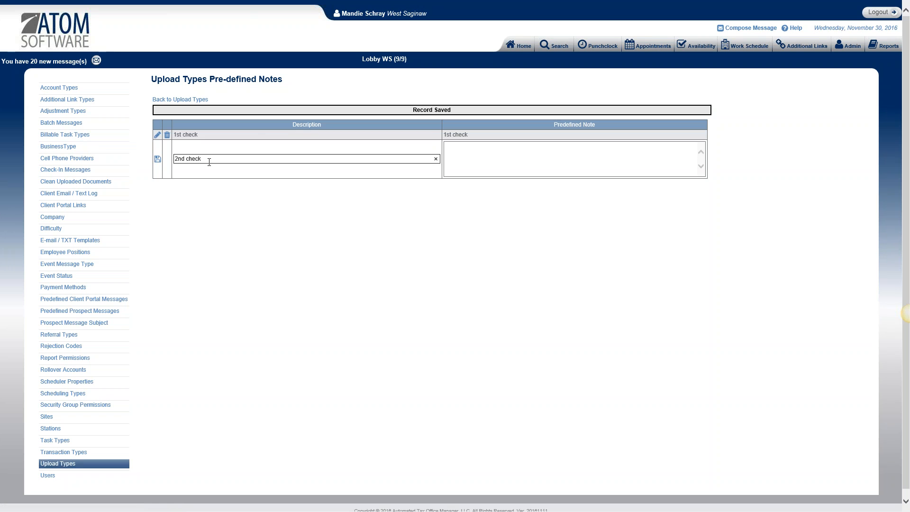
text(2d)
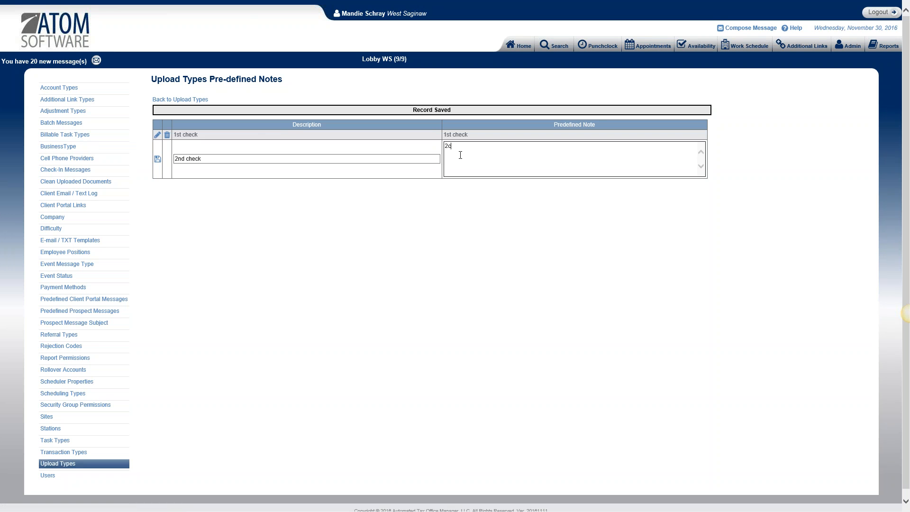
key(Backspace)
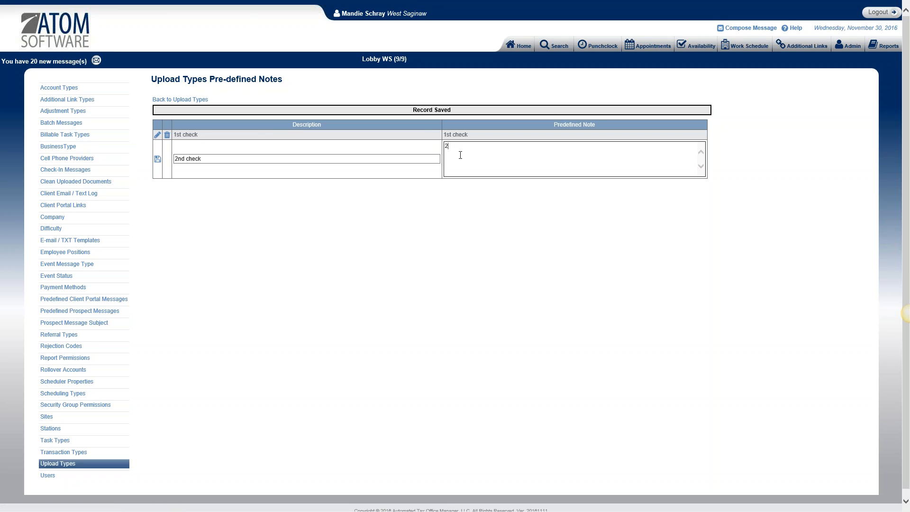
text(nd check)
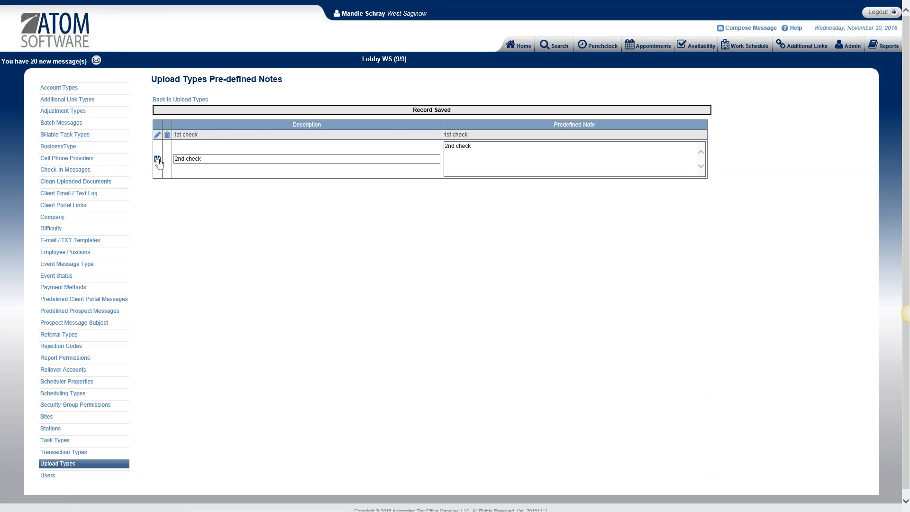
click(159, 162)
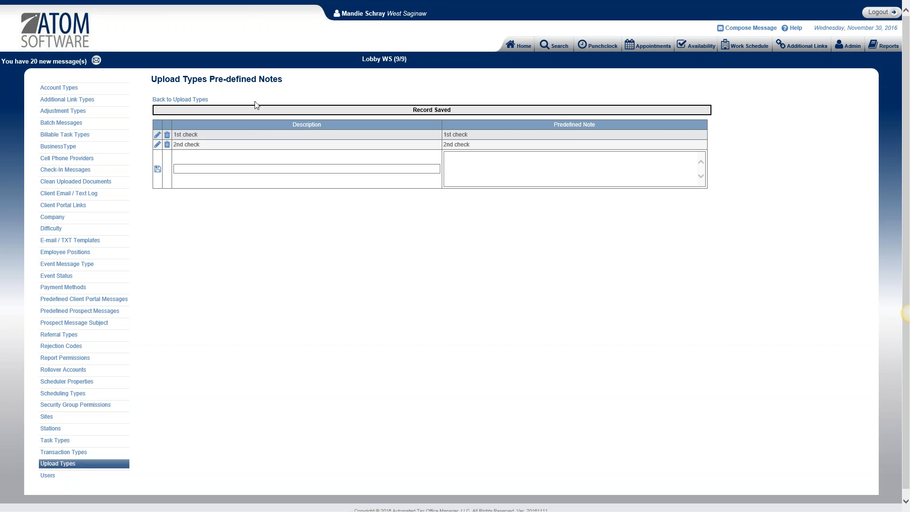
Open the Client Access Notification page for the TAX RETURN upload type.
click(180, 99)
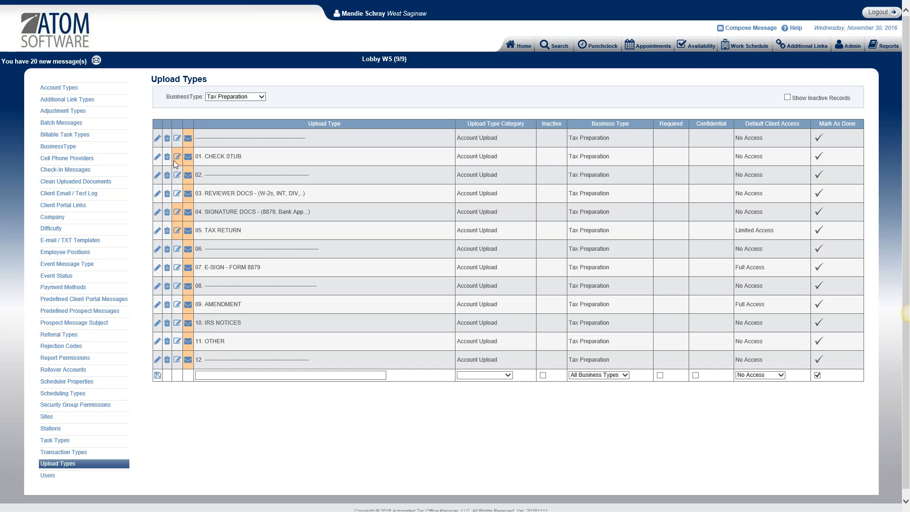
mouse_move(187, 156)
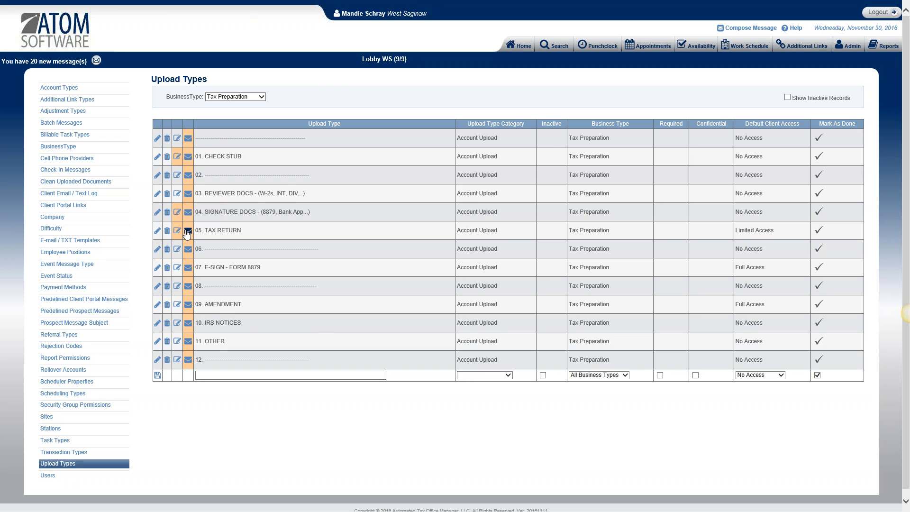
click(186, 229)
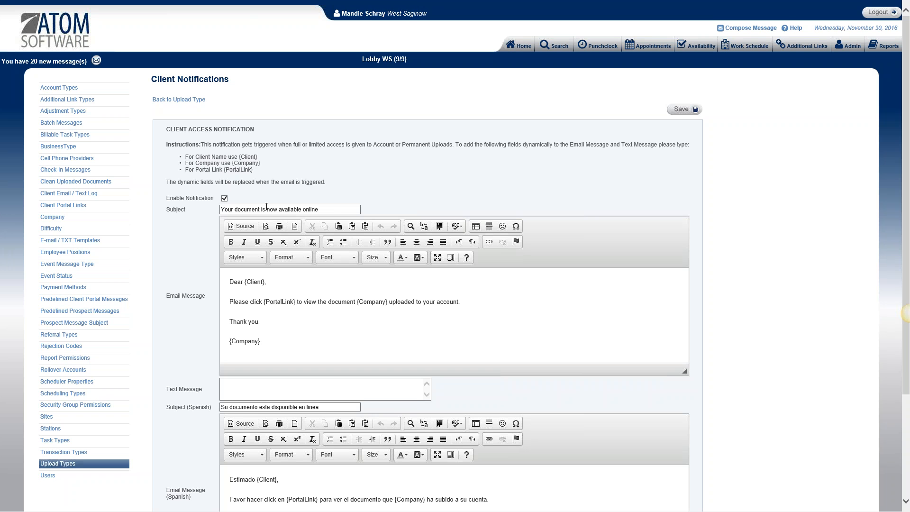
mouse_move(205, 216)
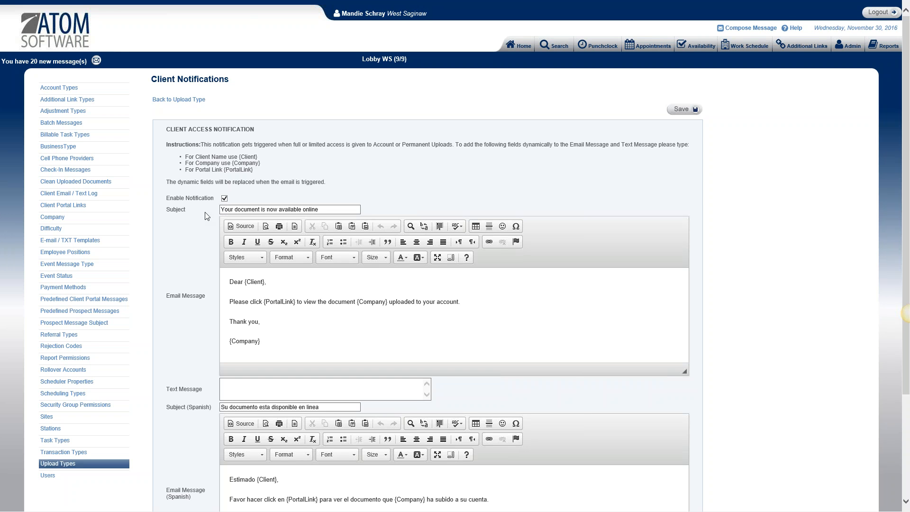
mouse_move(412, 293)
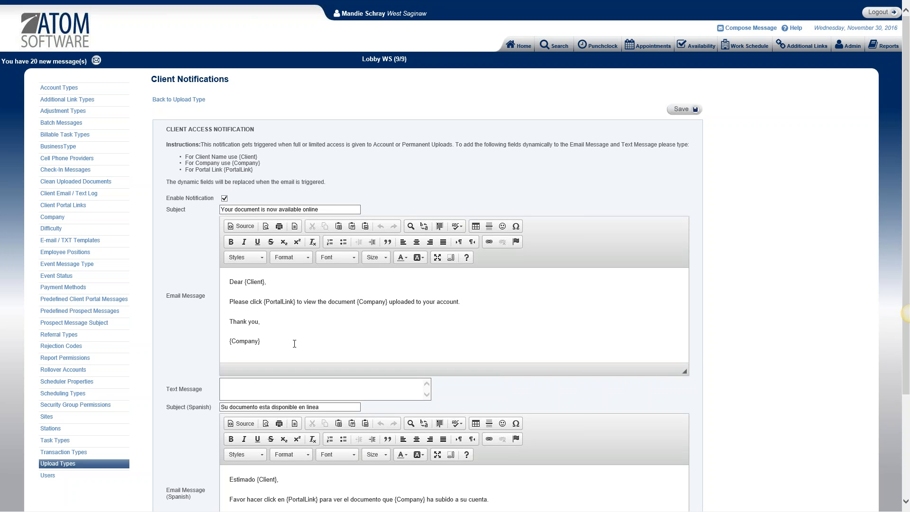
mouse_move(259, 288)
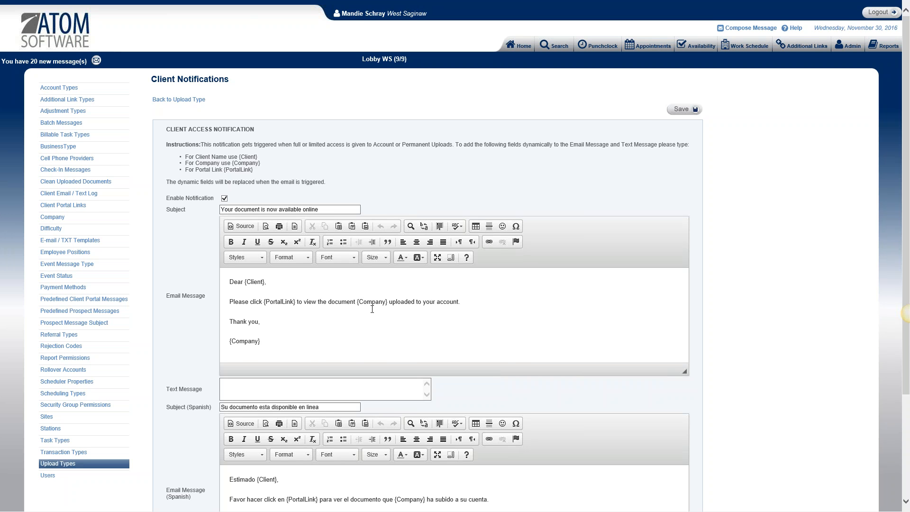
scroll(down, 3)
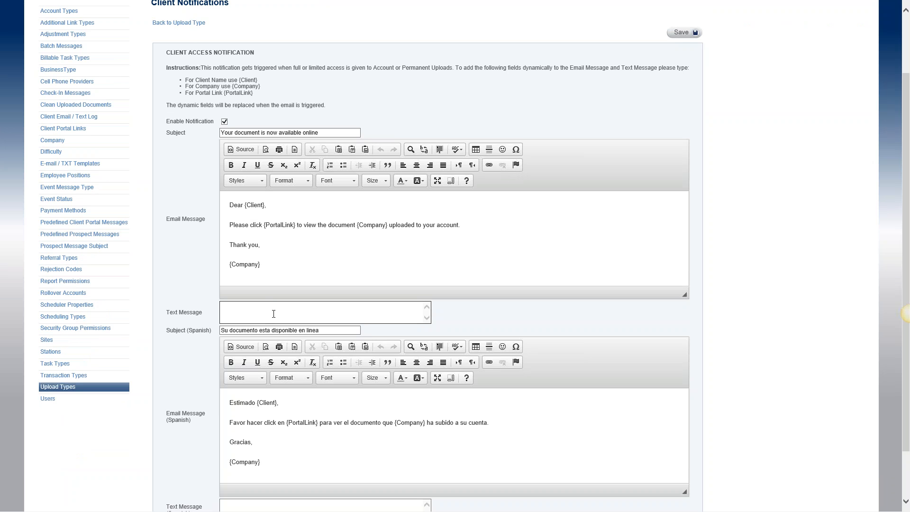
click(278, 312)
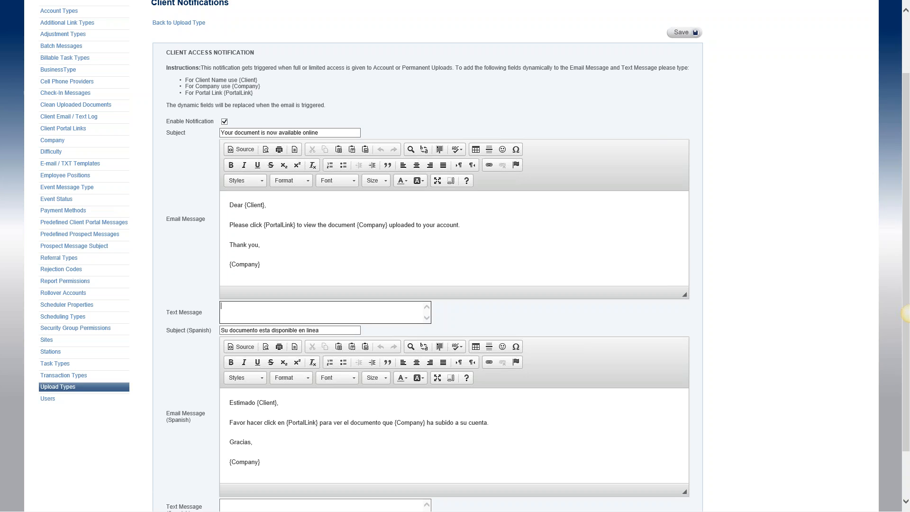
scroll(down, 3)
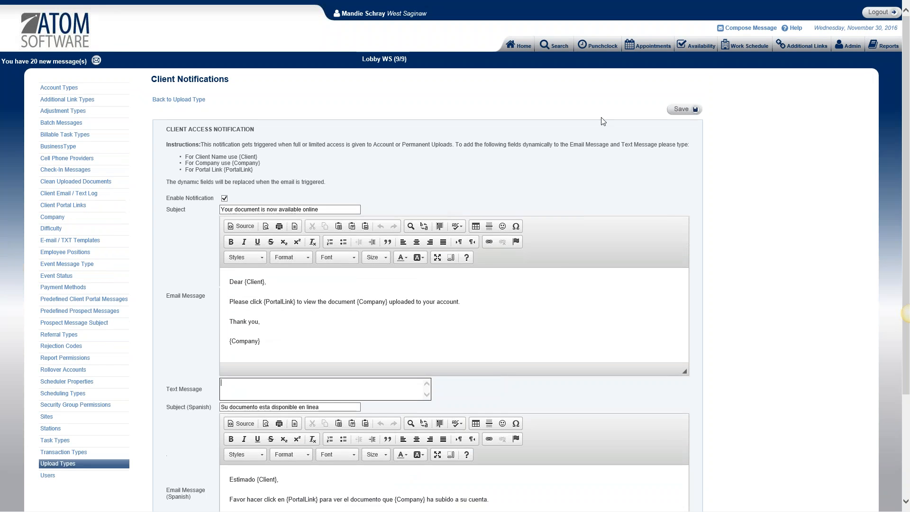
Save the Tax Return client access notification settings.
click(684, 109)
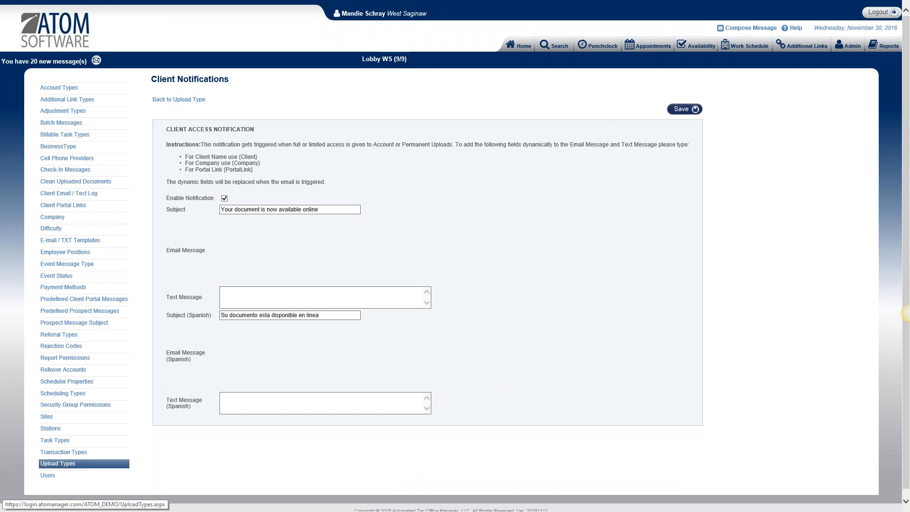
click(684, 109)
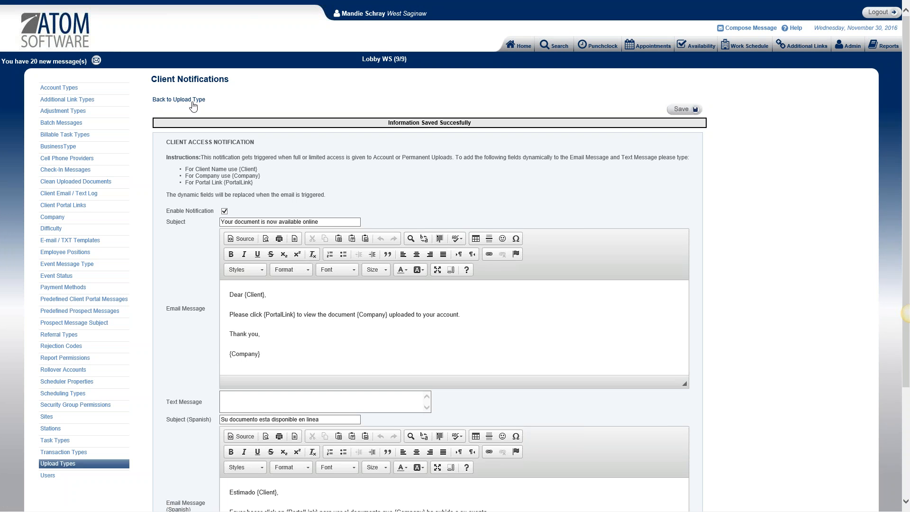
Go back to the Tax Preparation upload types list.
click(179, 99)
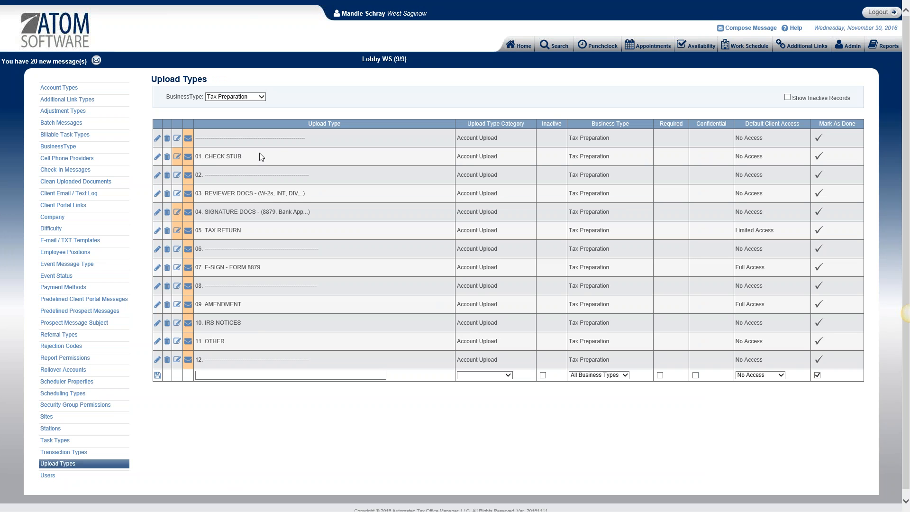
mouse_move(264, 325)
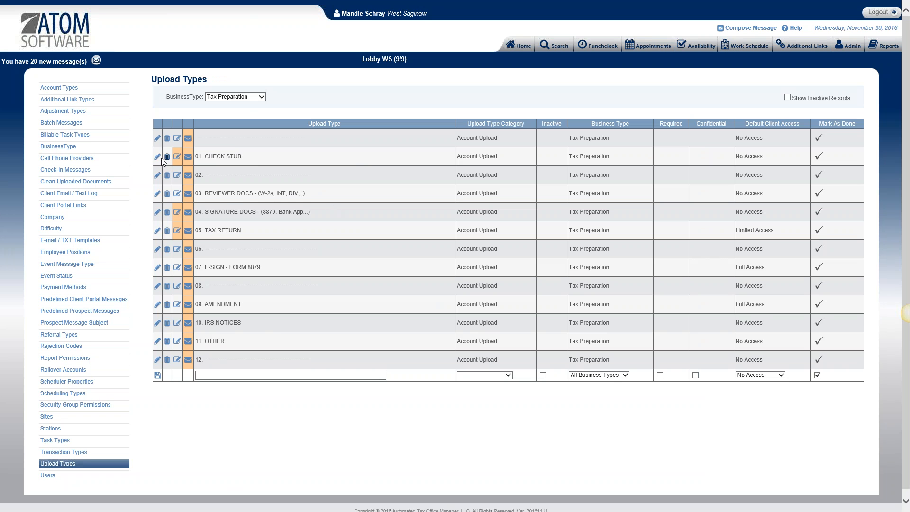
Edit the CHECK STUB row in place, keeping its category as Account Upload.
click(177, 157)
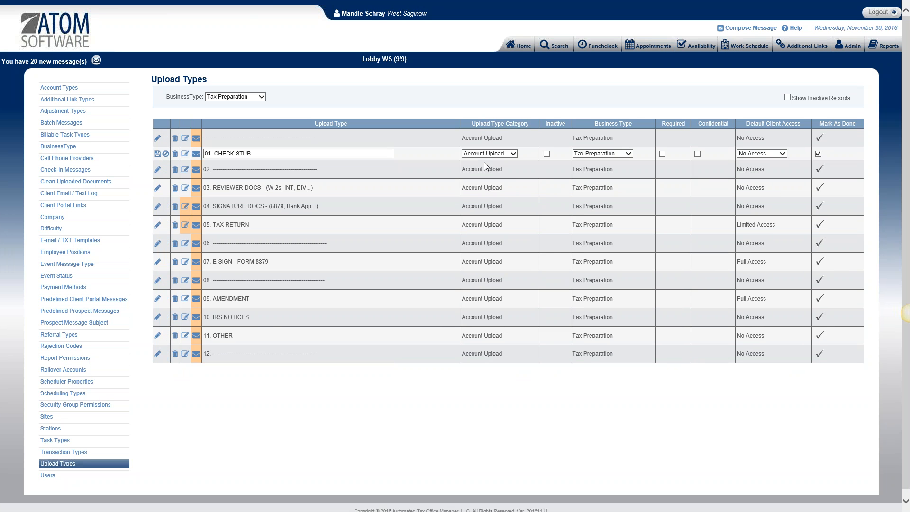
click(489, 153)
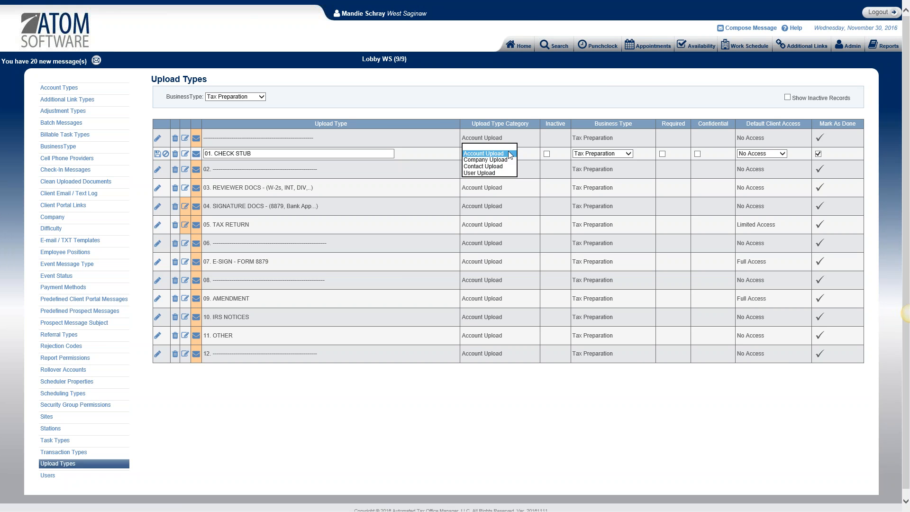
click(483, 153)
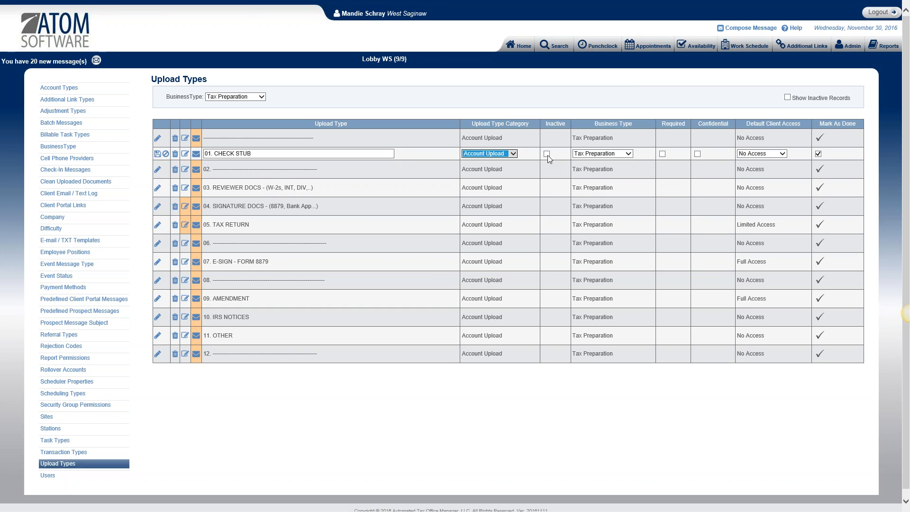
click(601, 154)
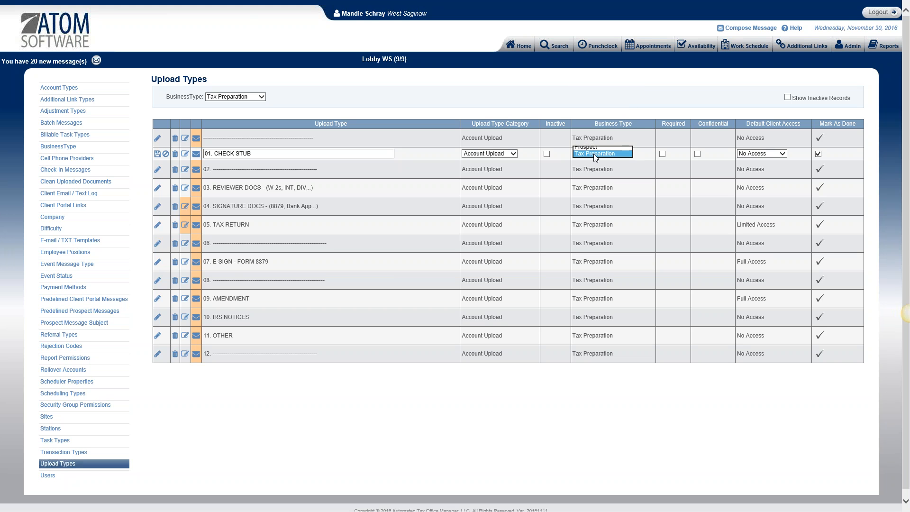
click(601, 154)
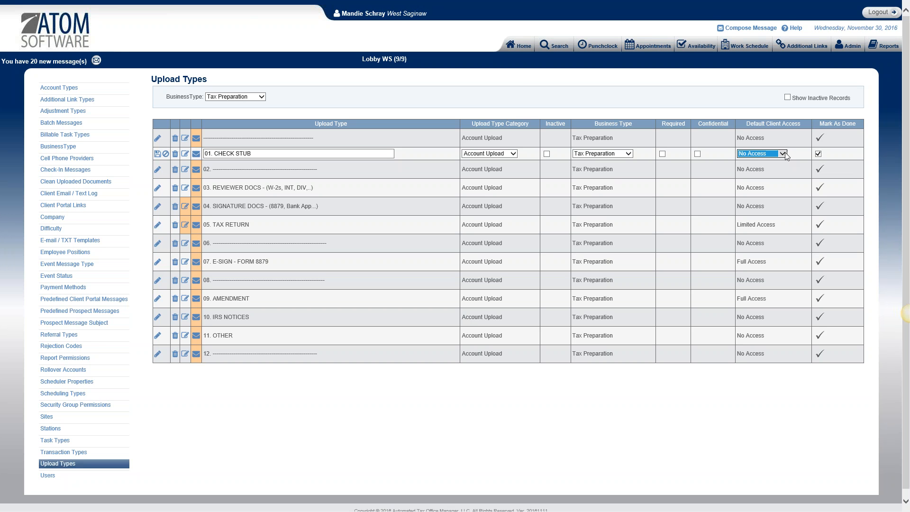
Review the default client access levels for CHECK STUB and keep No Access.
click(783, 154)
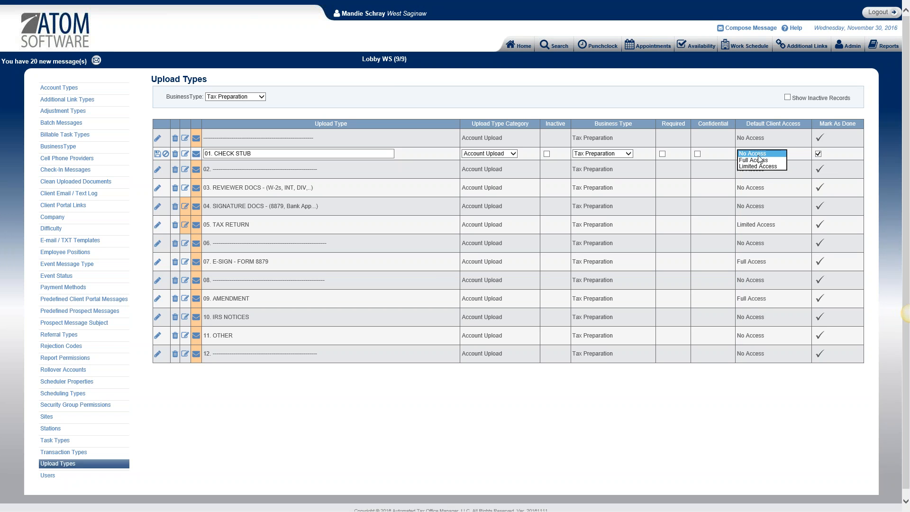
click(761, 154)
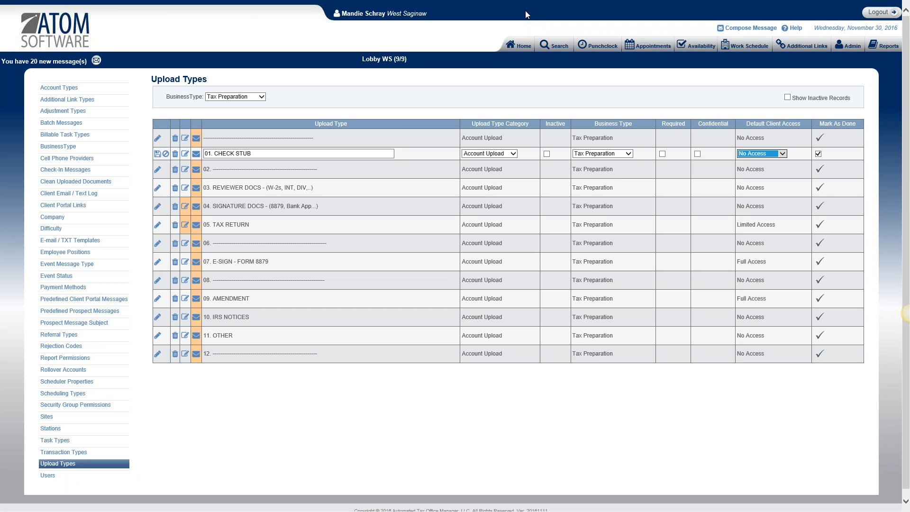
mouse_move(770, 371)
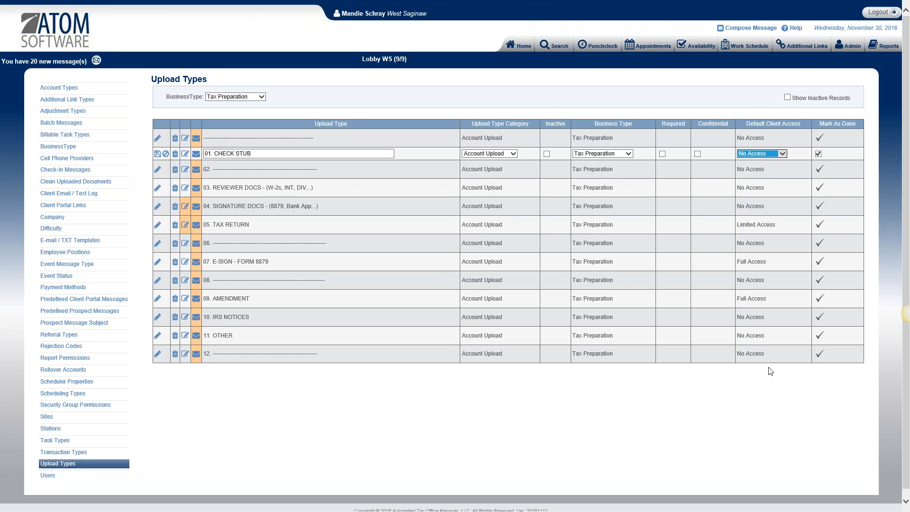